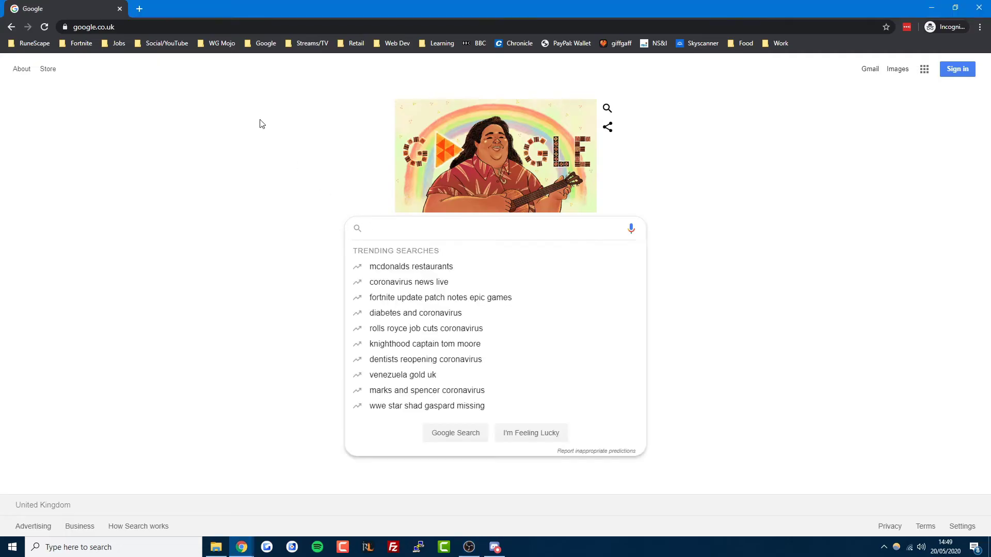
- Search Google for OBS and open the 'OBS: Open Broadcaster Software' result at obsproject.com
type("o")
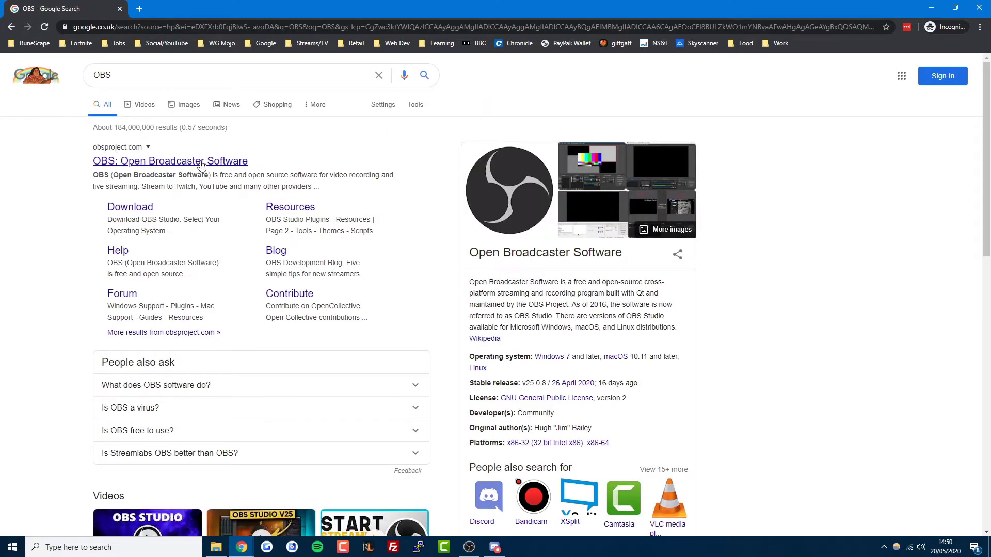
left_click(169, 161)
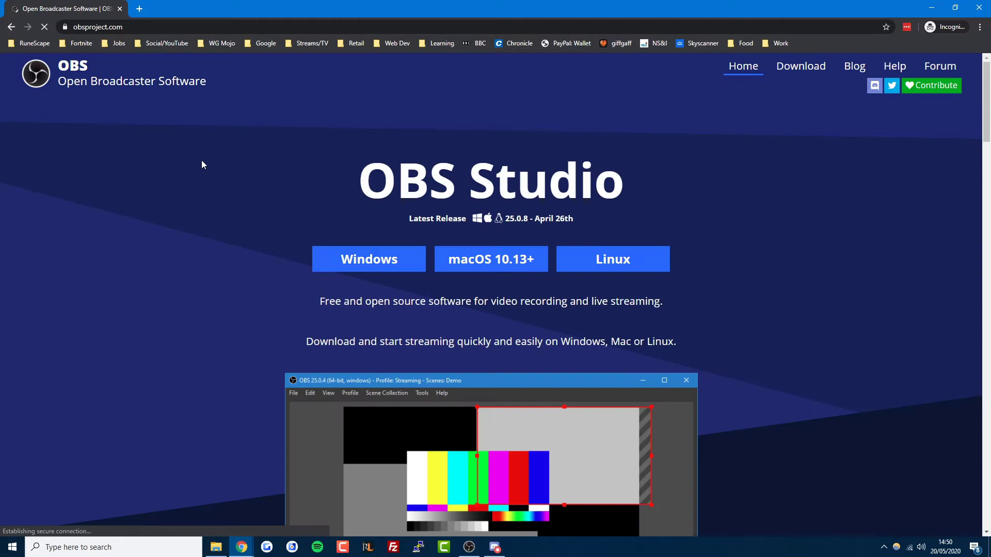
mouse_move(368, 259)
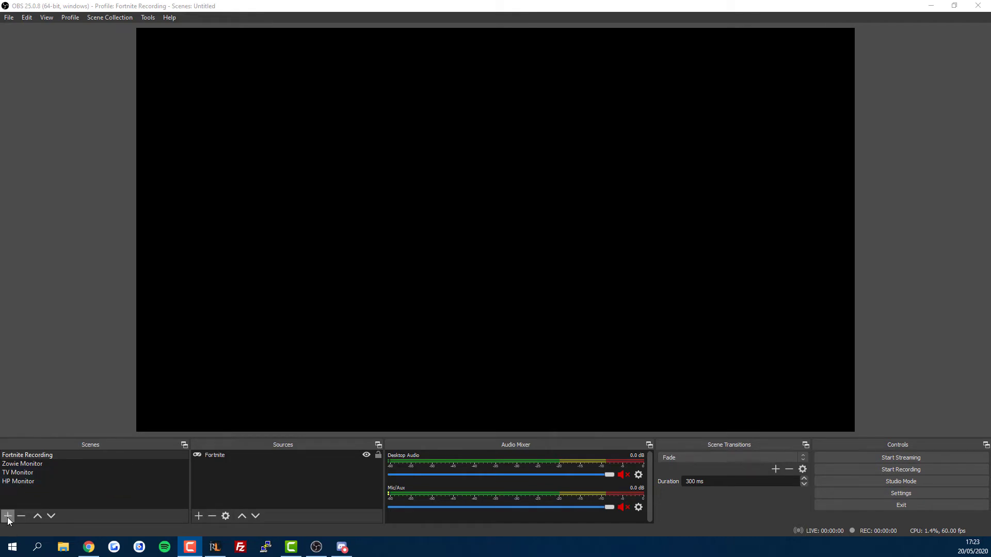
- Add scene 'OSRS' with a Window Capture source 'RuneLite' capturing [RuneLite.exe]: RuneLite
left_click(8, 516)
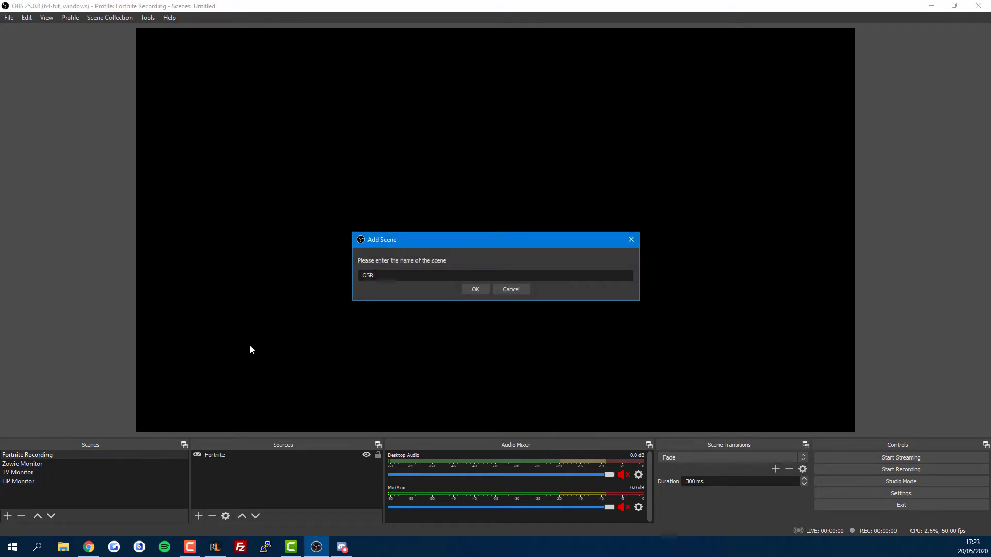
left_click(475, 289)
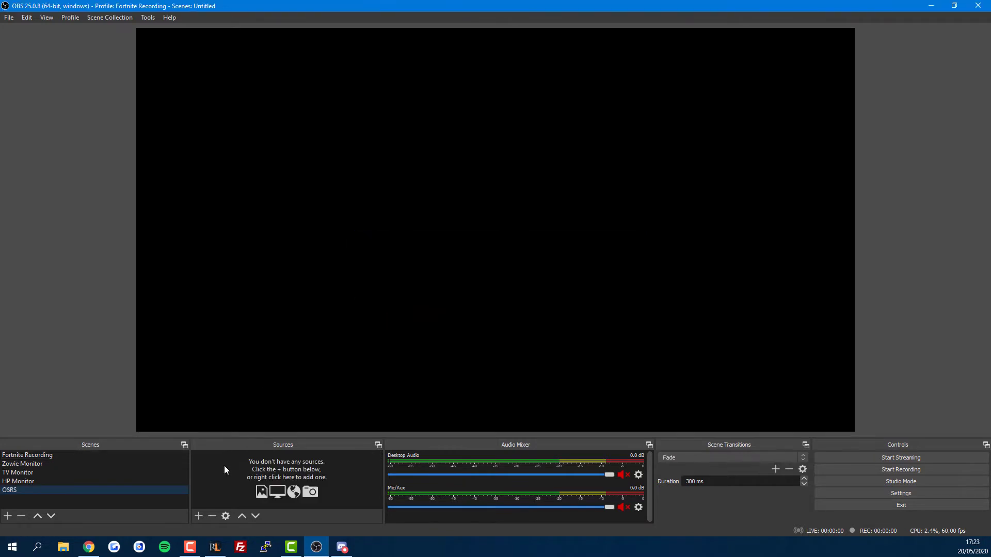
left_click(197, 515)
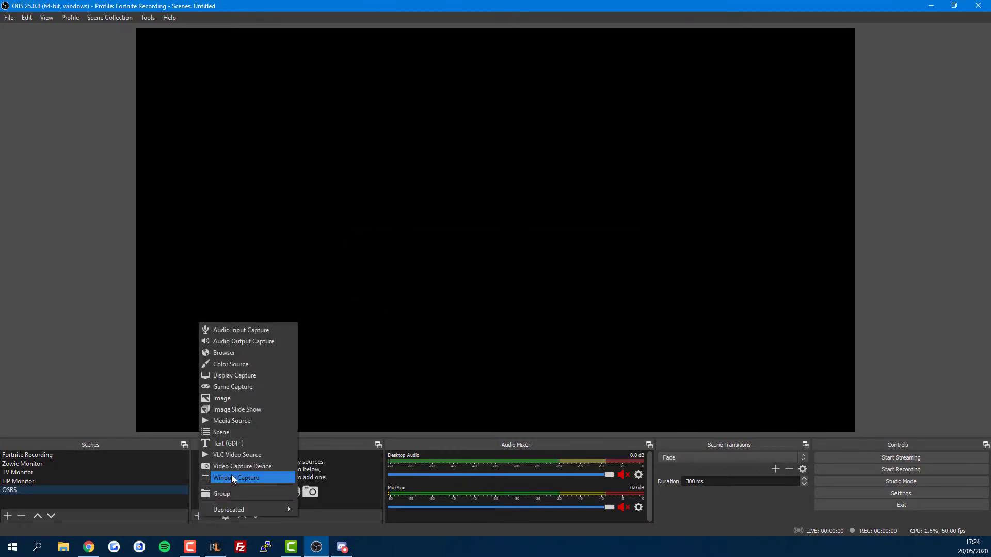
left_click(237, 476)
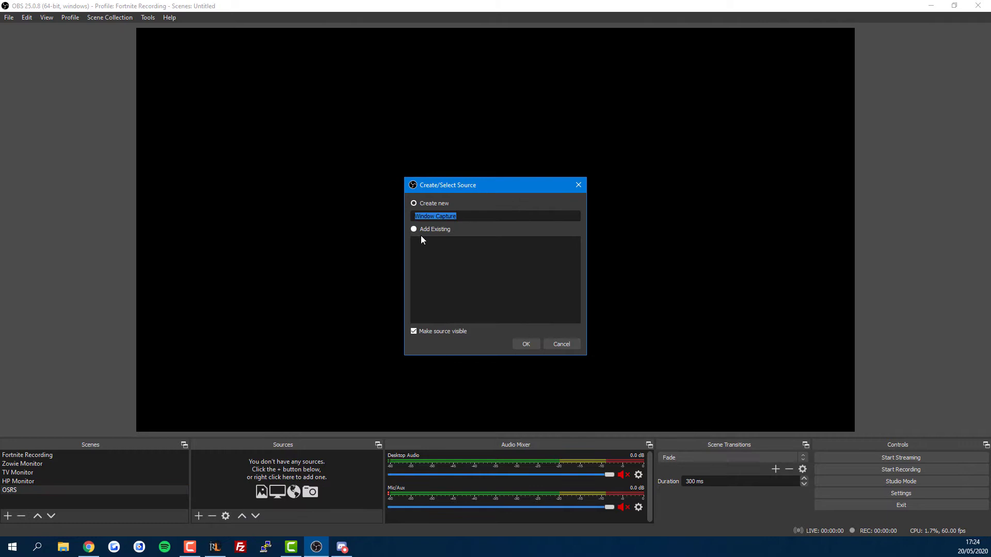
type("Ru")
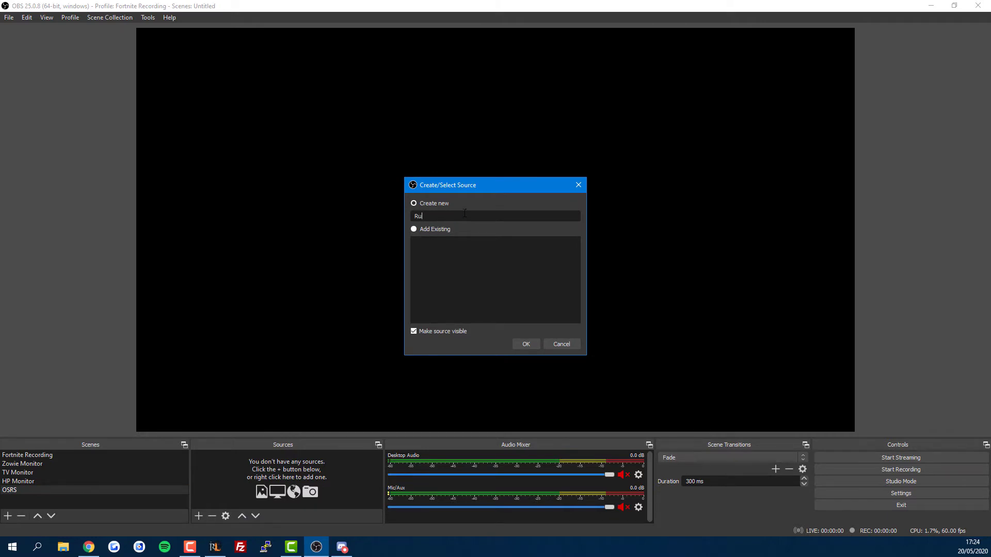
type("neLite")
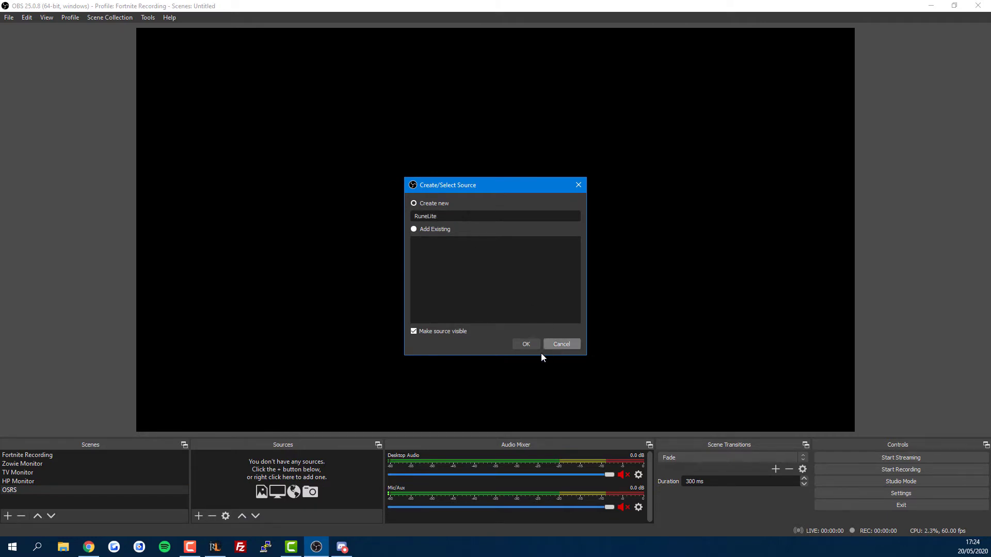
left_click(525, 344)
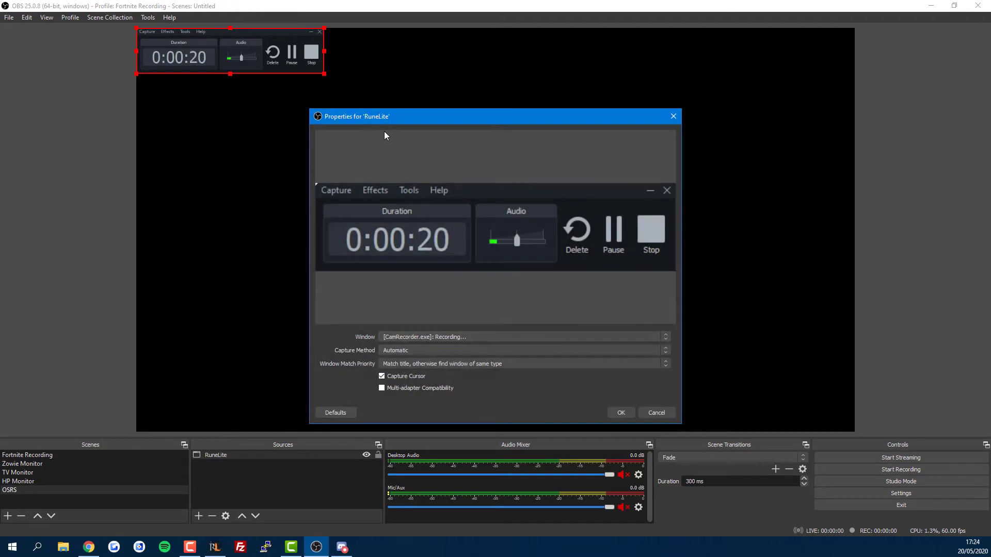
left_click(664, 337)
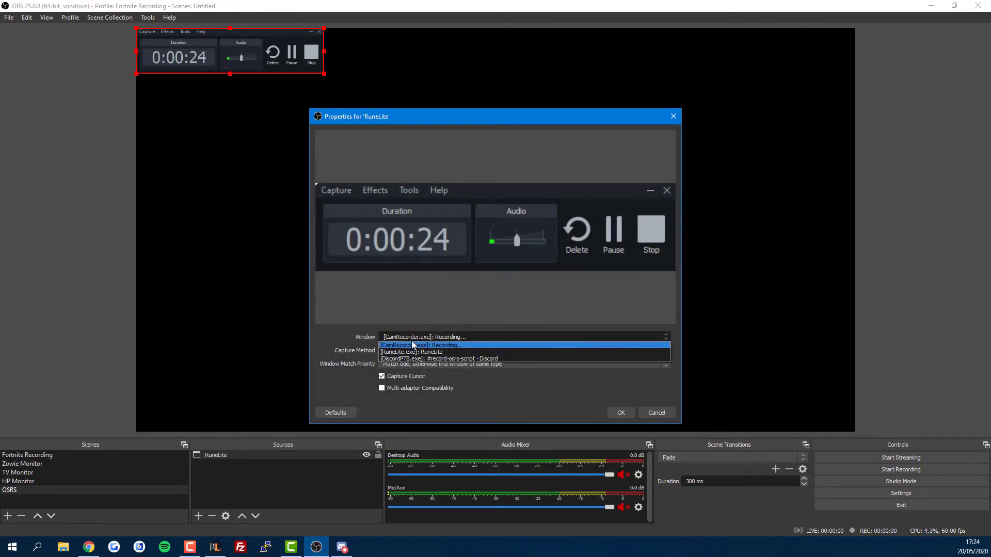
mouse_move(411, 352)
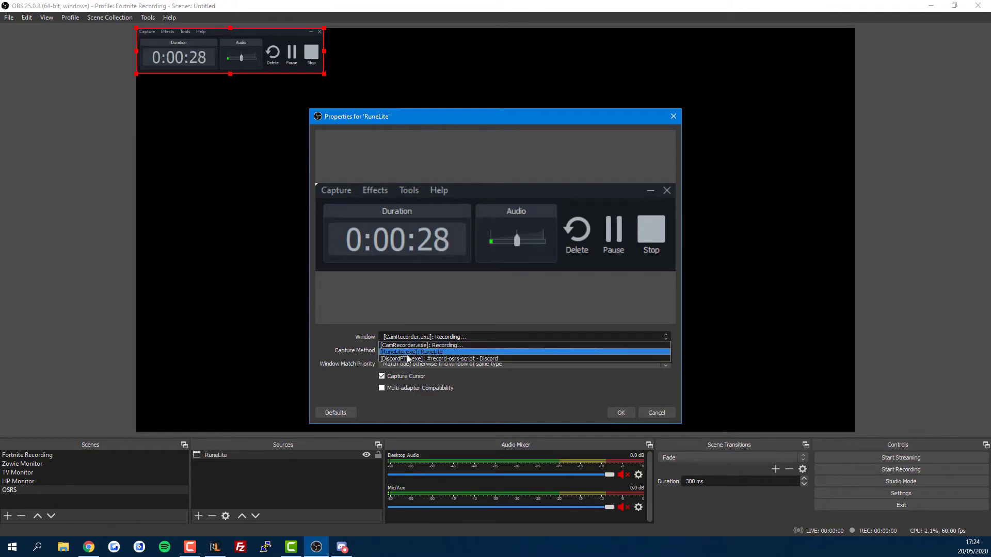
left_click(412, 351)
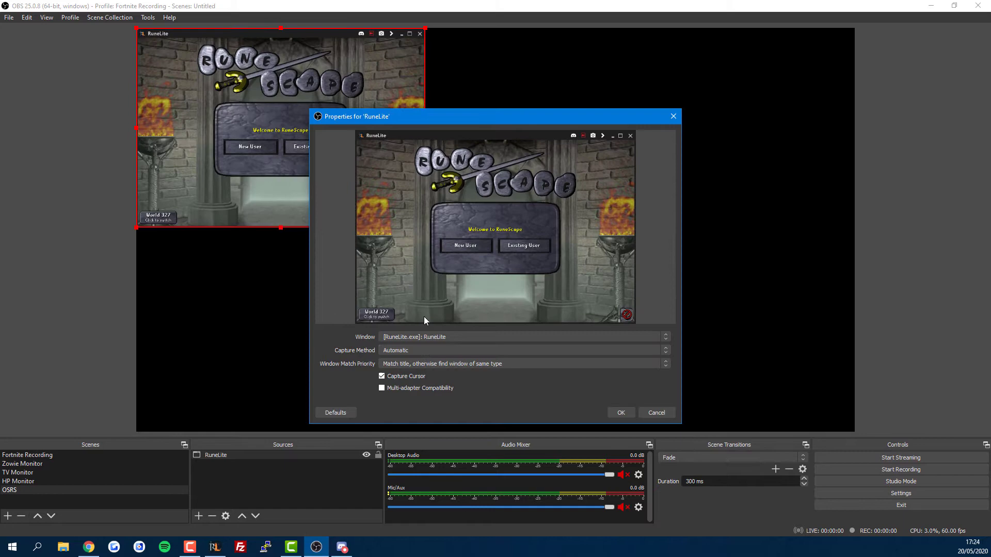
- Confirm the RuneLite capture properties and apply Transform > Fit to Screen to it
left_click(619, 413)
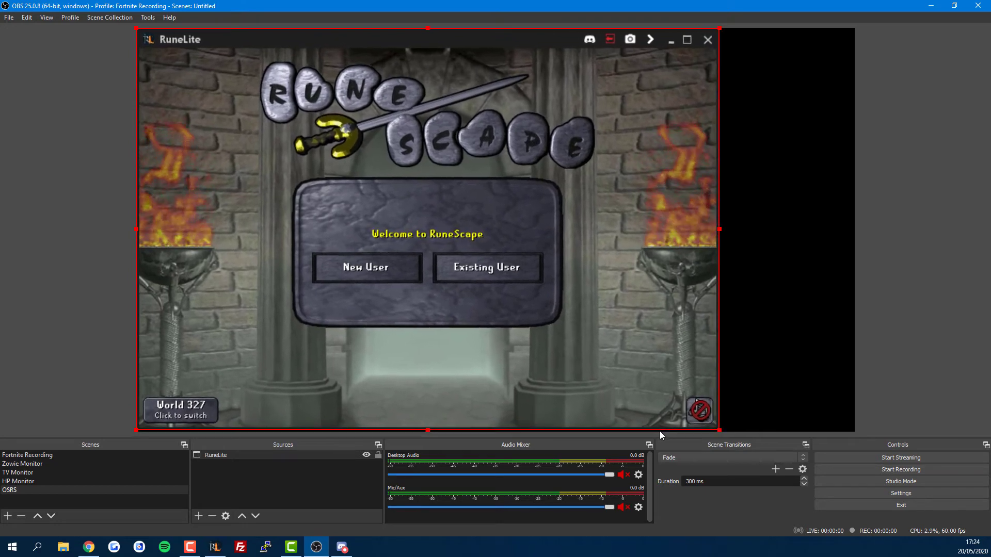
mouse_move(850, 336)
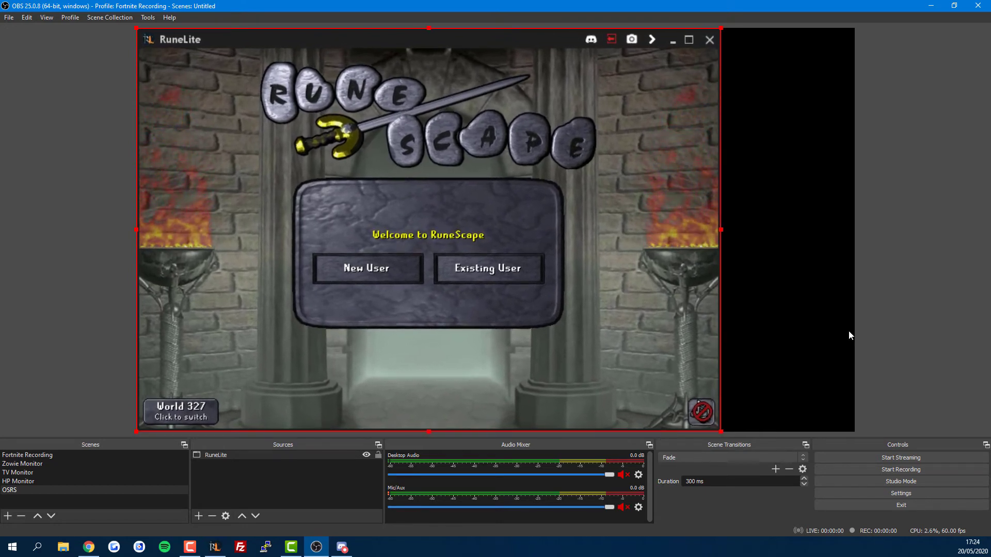
mouse_move(798, 238)
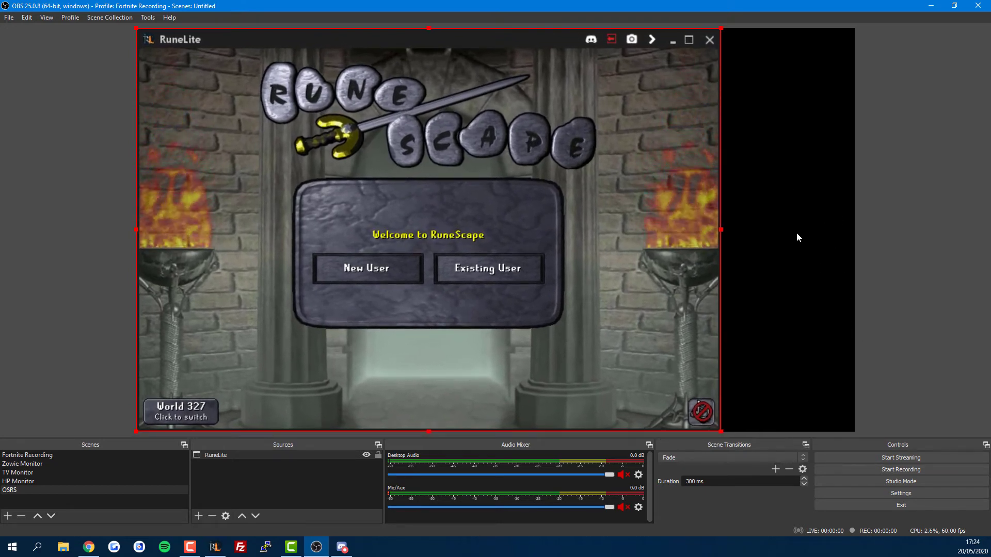
mouse_move(444, 247)
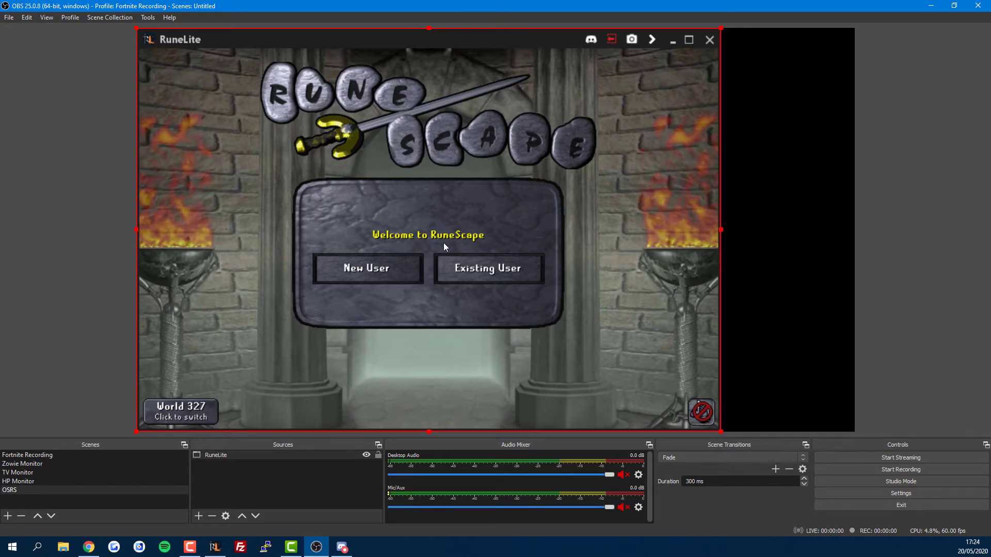
right_click(445, 247)
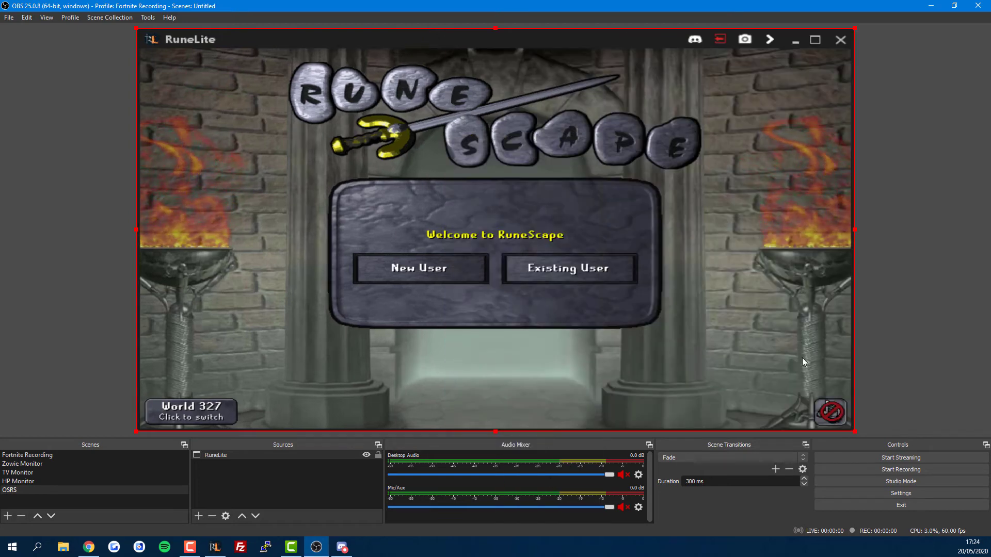
mouse_move(701, 254)
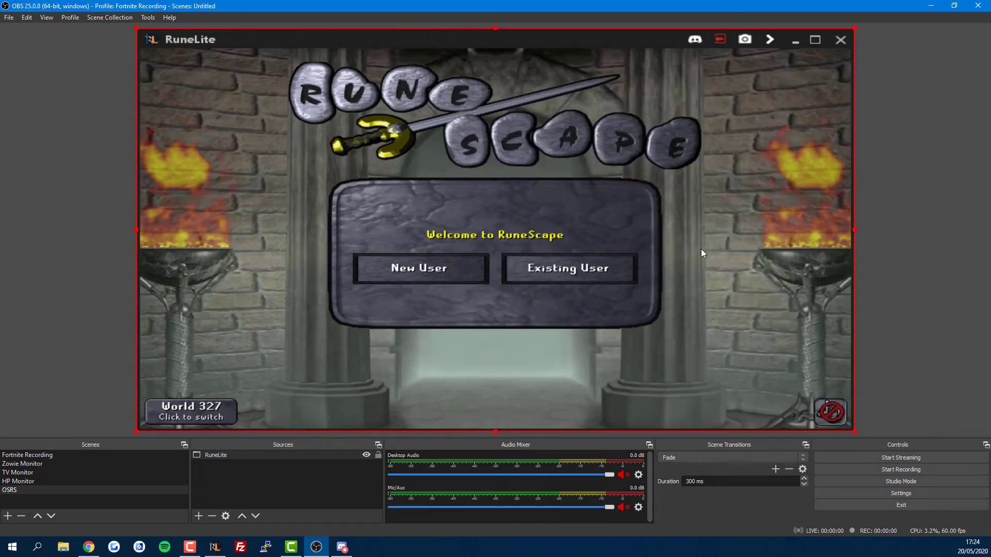
mouse_move(522, 46)
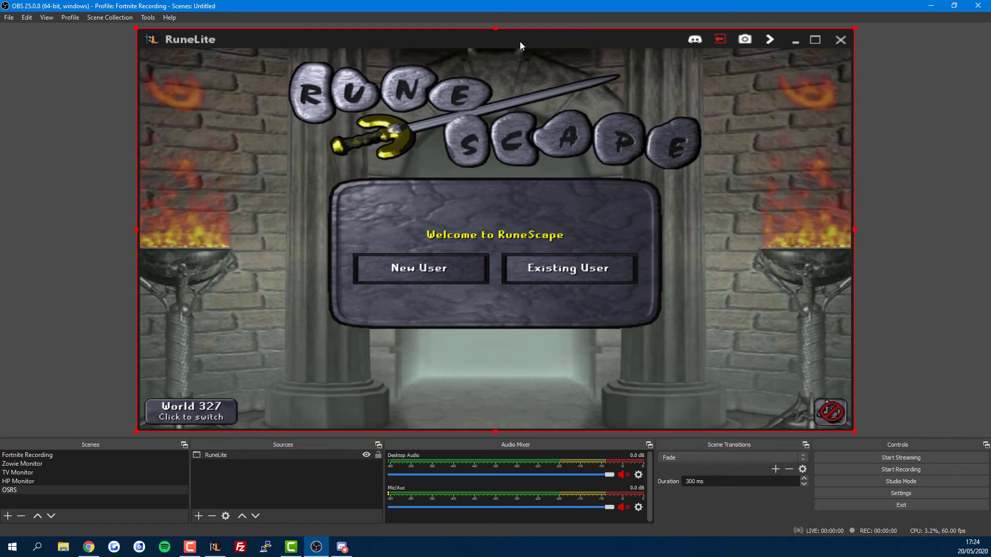
mouse_move(496, 31)
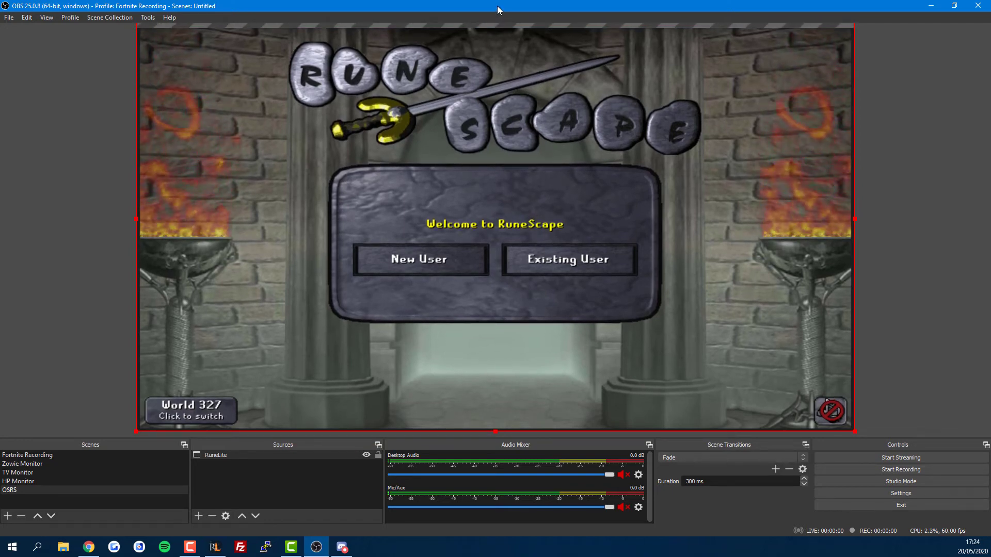
mouse_move(487, 101)
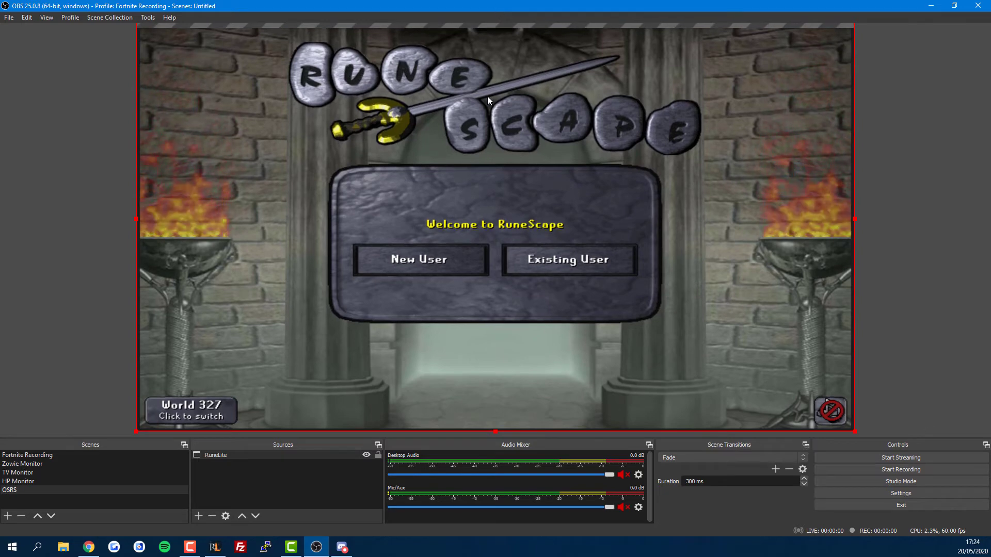
mouse_move(390, 454)
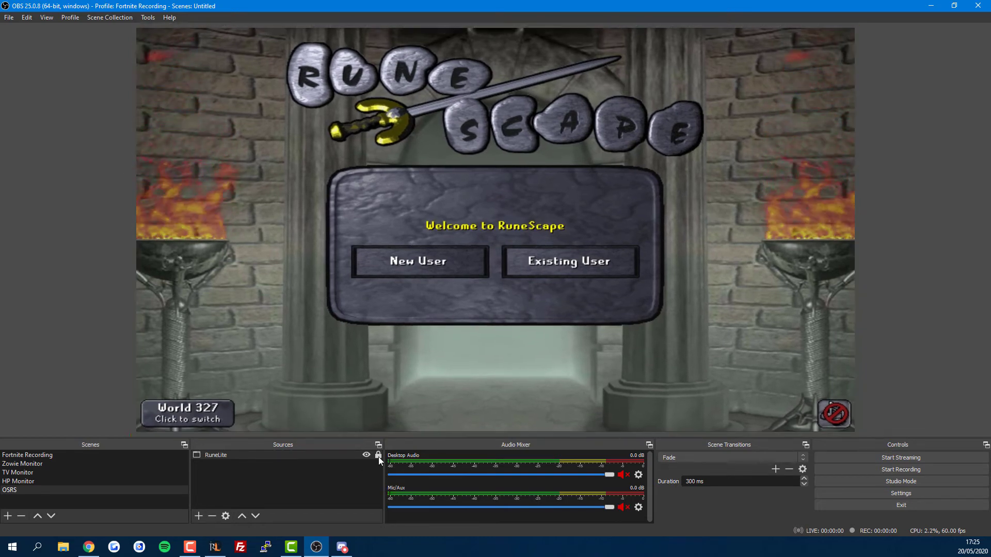
- Open OBS Settings and scroll through the General page's options
left_click(900, 493)
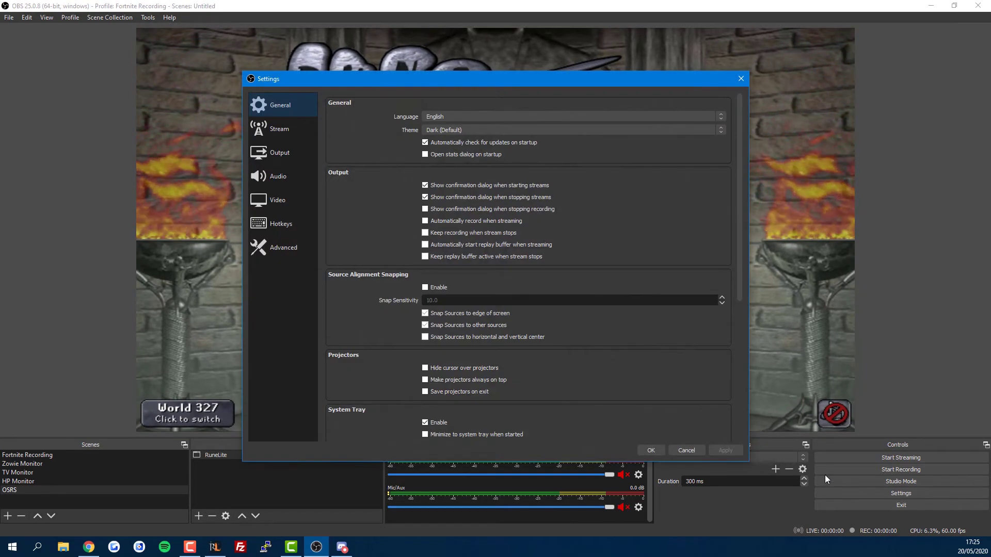
mouse_move(408, 283)
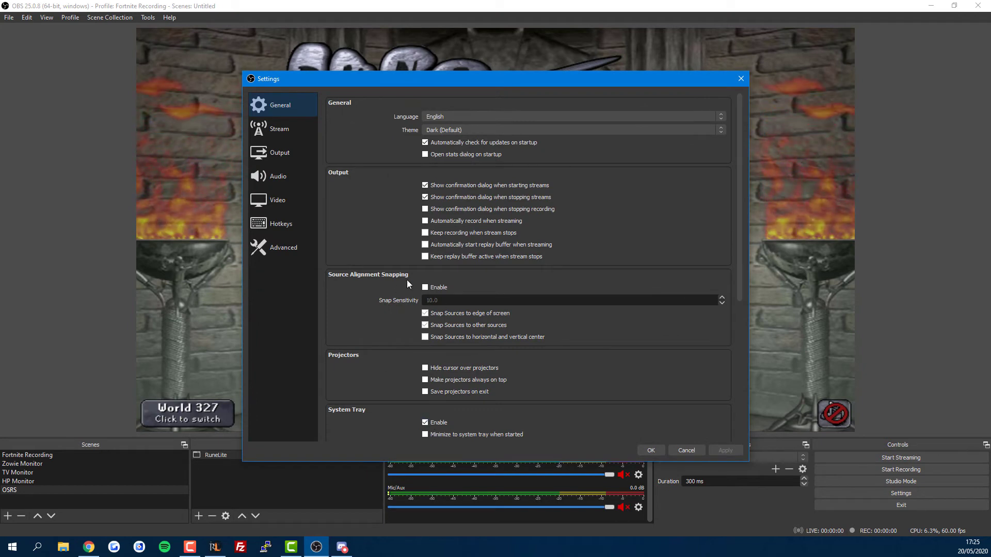
mouse_move(416, 288)
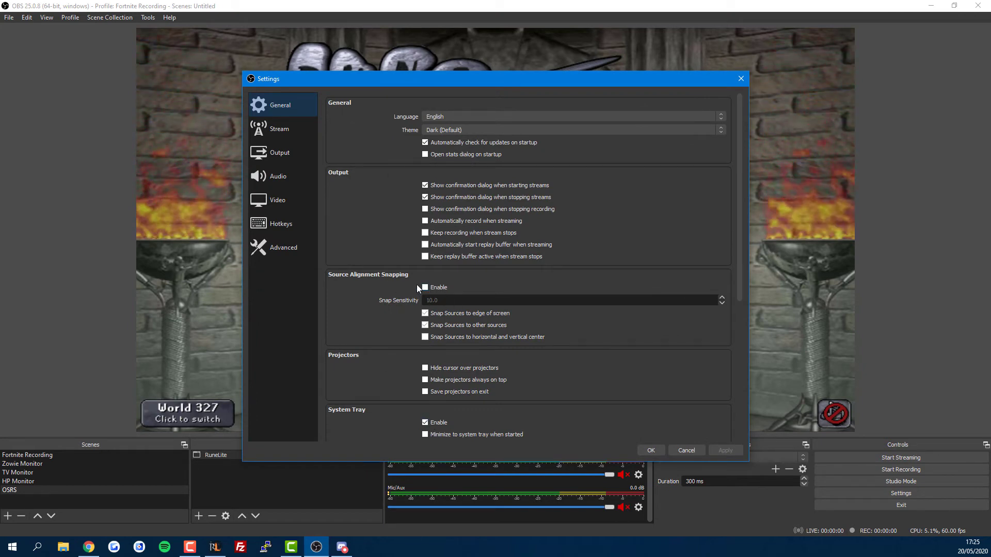
left_click(88, 547)
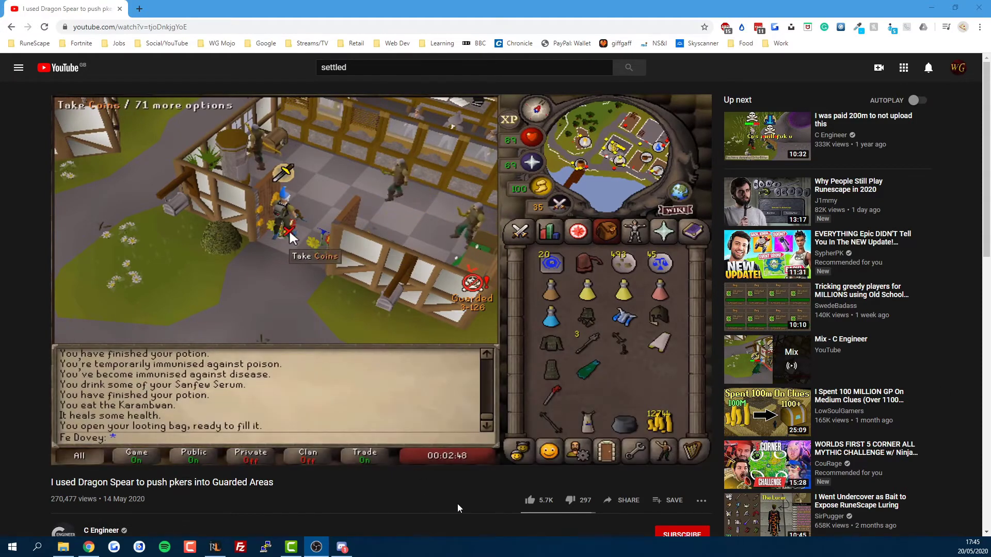
scroll("down", 3)
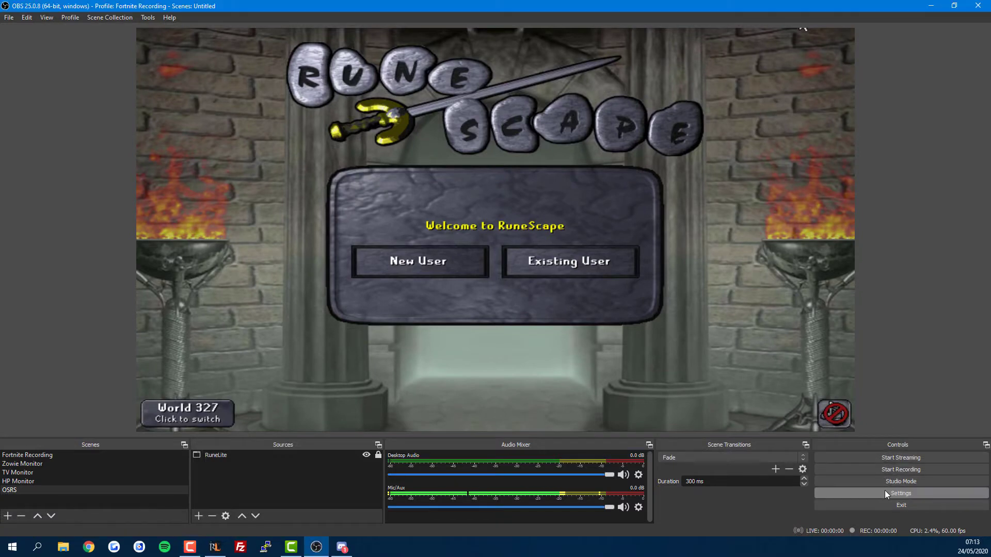
left_click(900, 493)
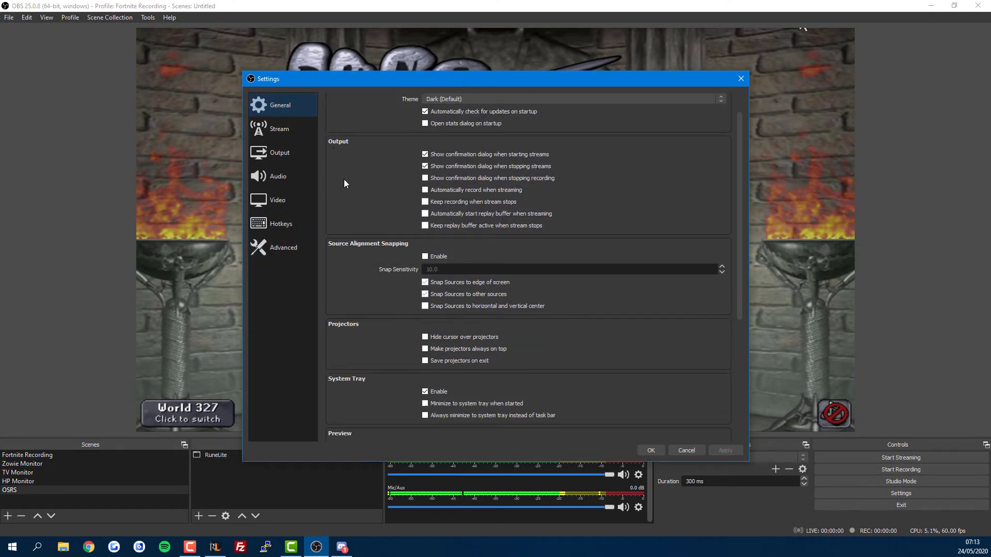
scroll("down", 3)
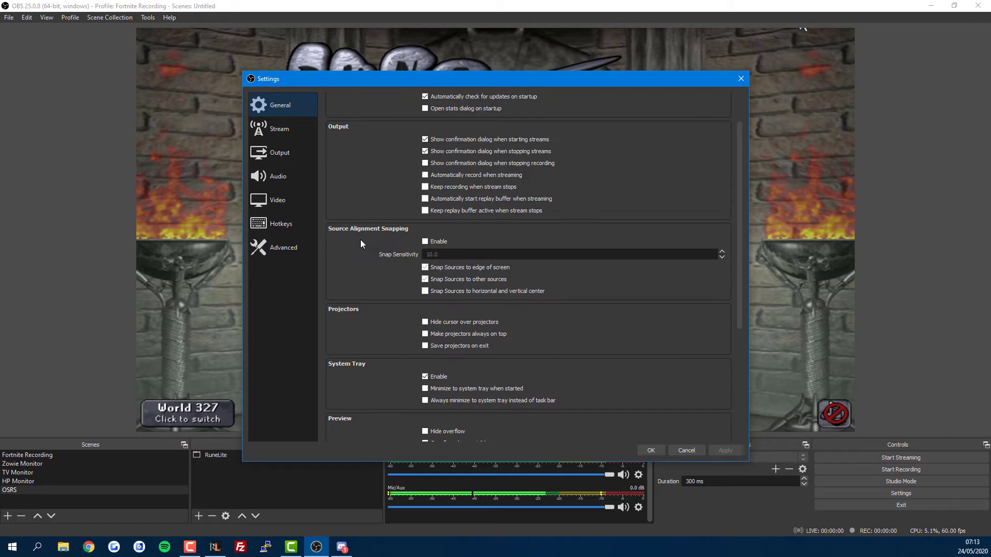
scroll("up", 3)
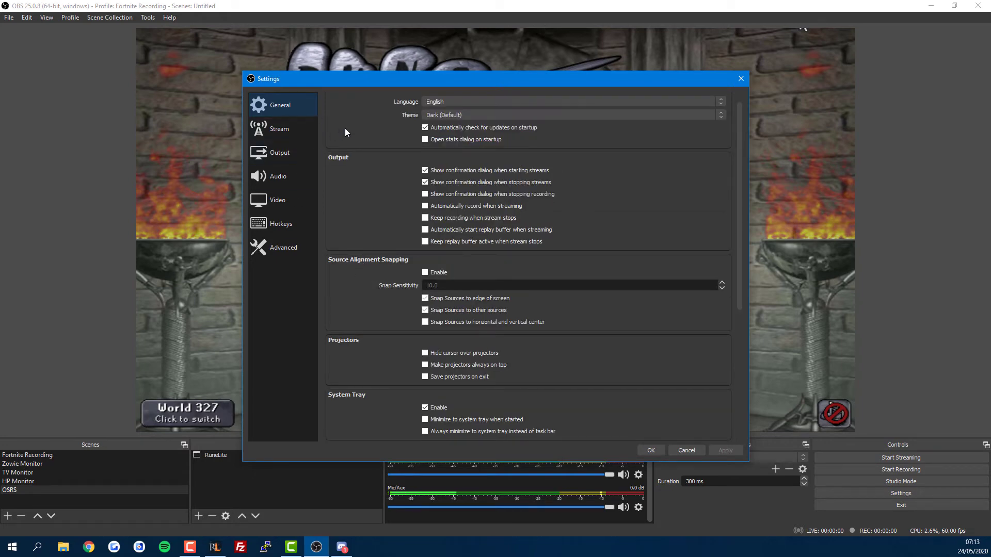
- Set Output Mode to Simple, keeping recording quality at High Quality, Medium File Size
left_click(279, 152)
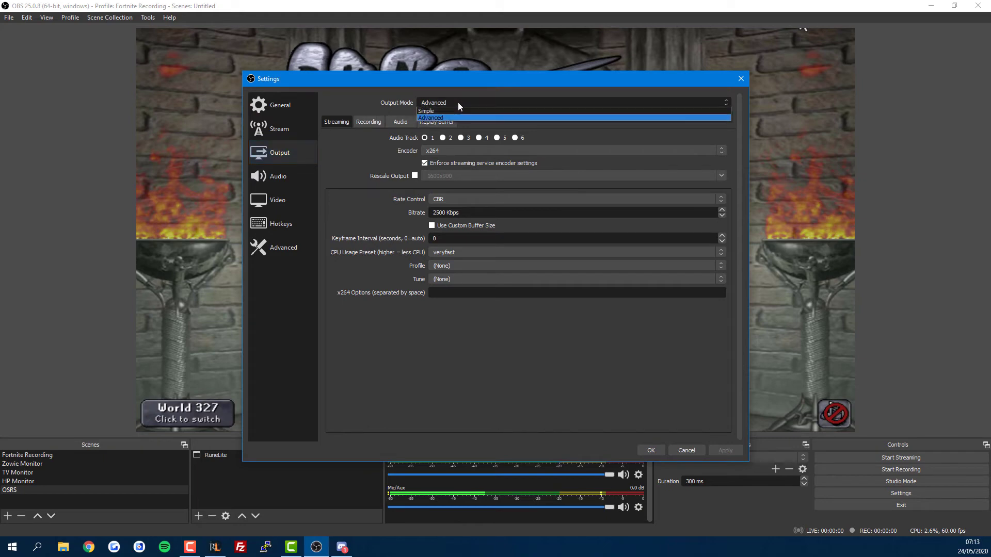
mouse_move(434, 112)
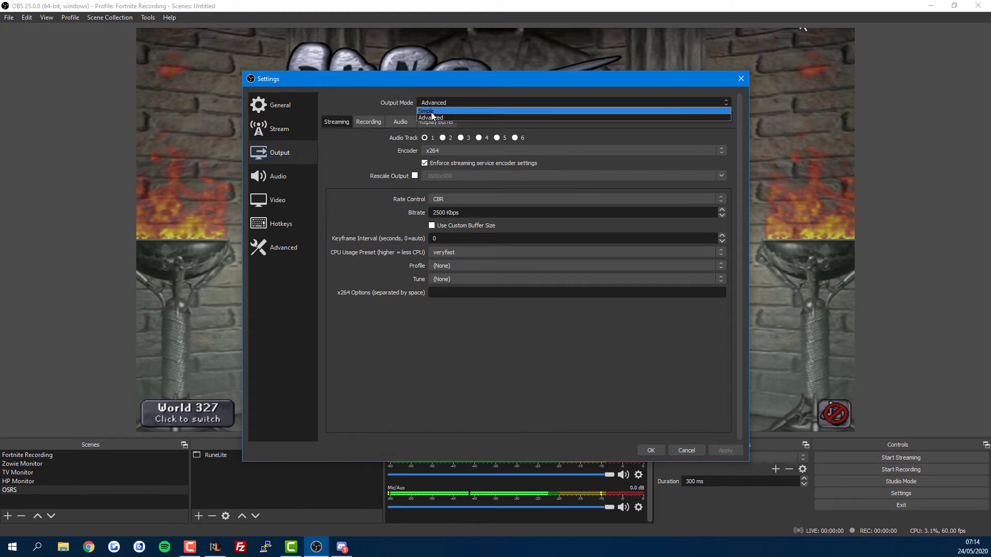
left_click(426, 110)
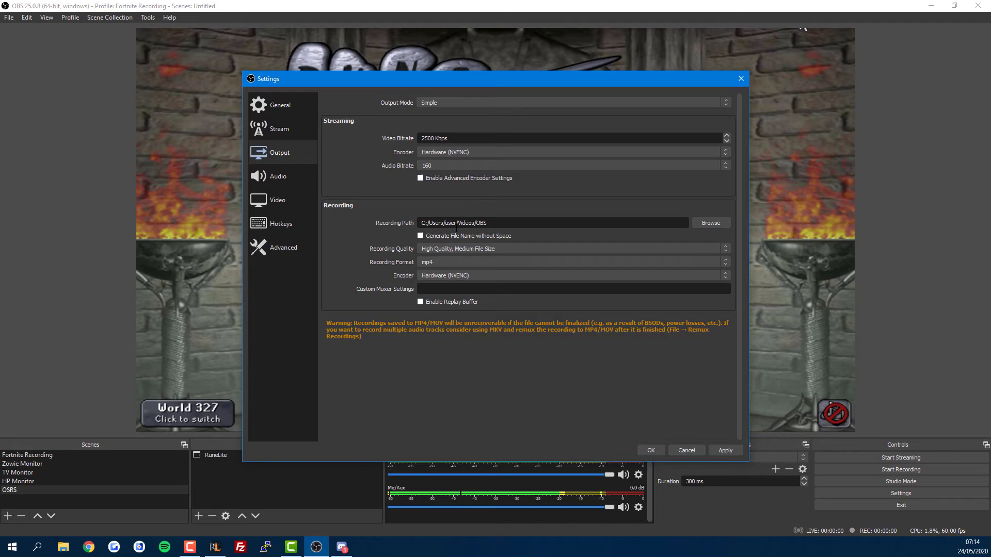
mouse_move(539, 236)
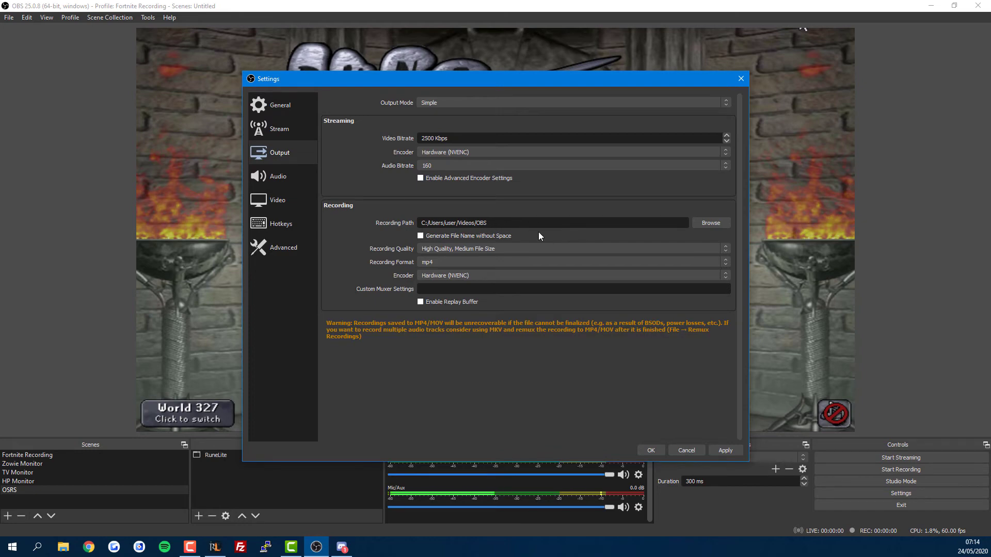
mouse_move(517, 233)
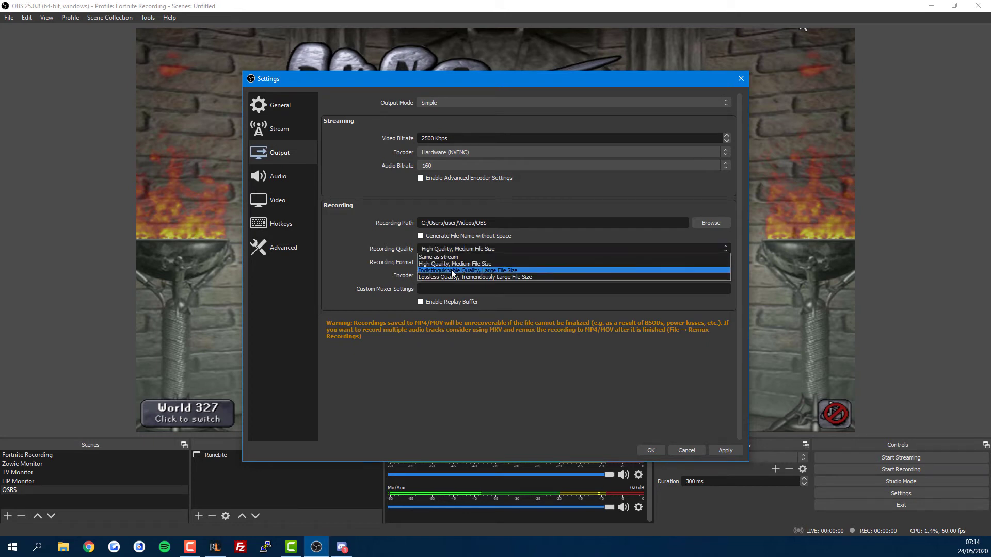
mouse_move(464, 278)
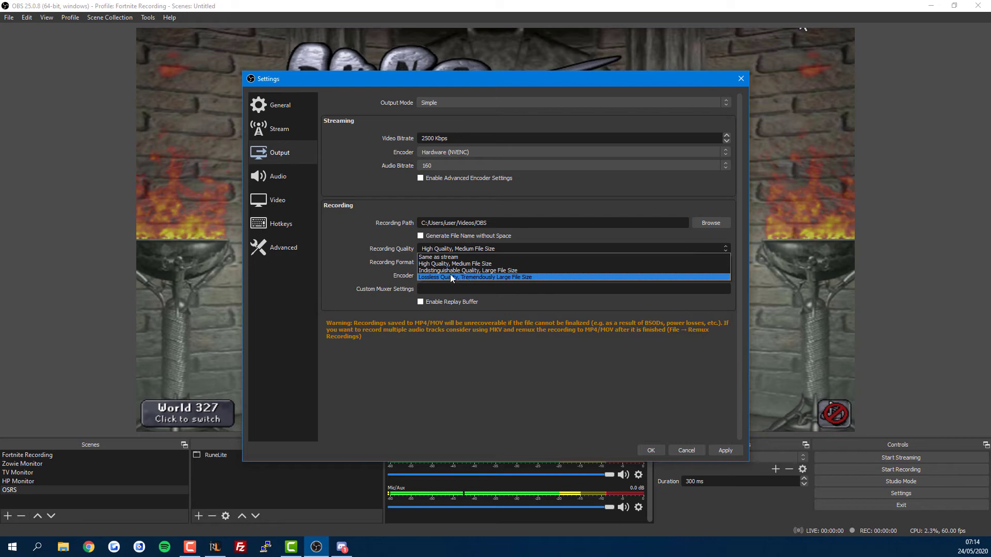
left_click(455, 248)
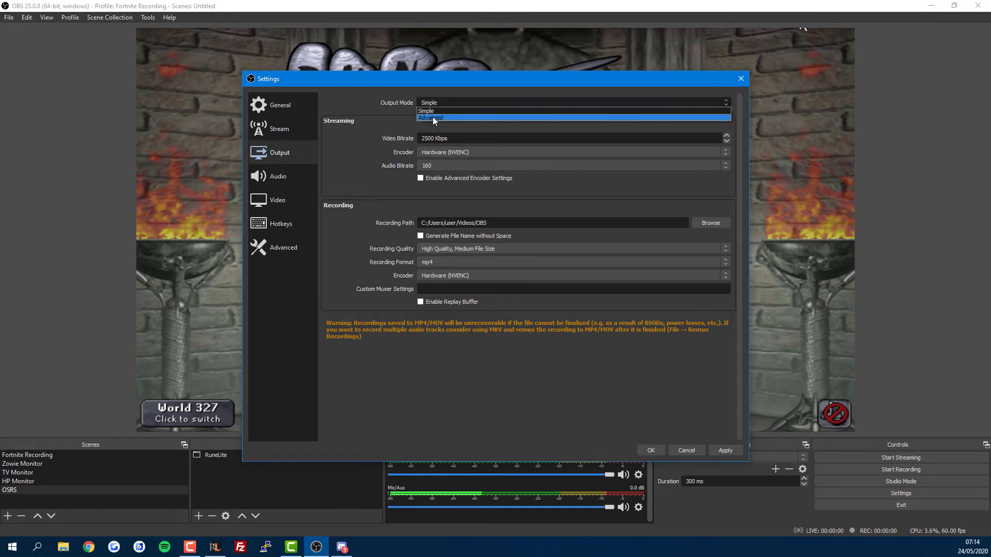
- Set Output Mode to Advanced, showing NVENC CQP level 15 mp4 recording
left_click(430, 118)
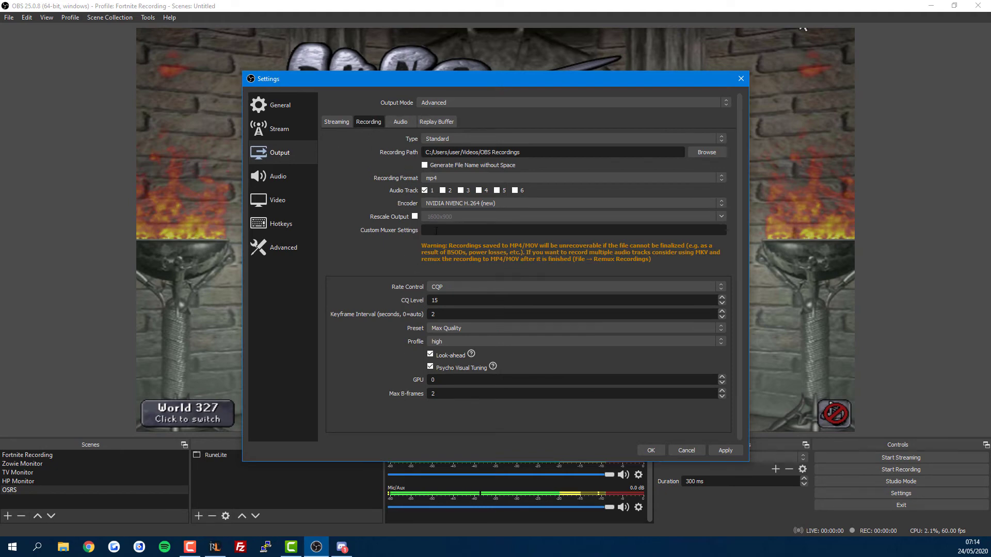
mouse_move(351, 146)
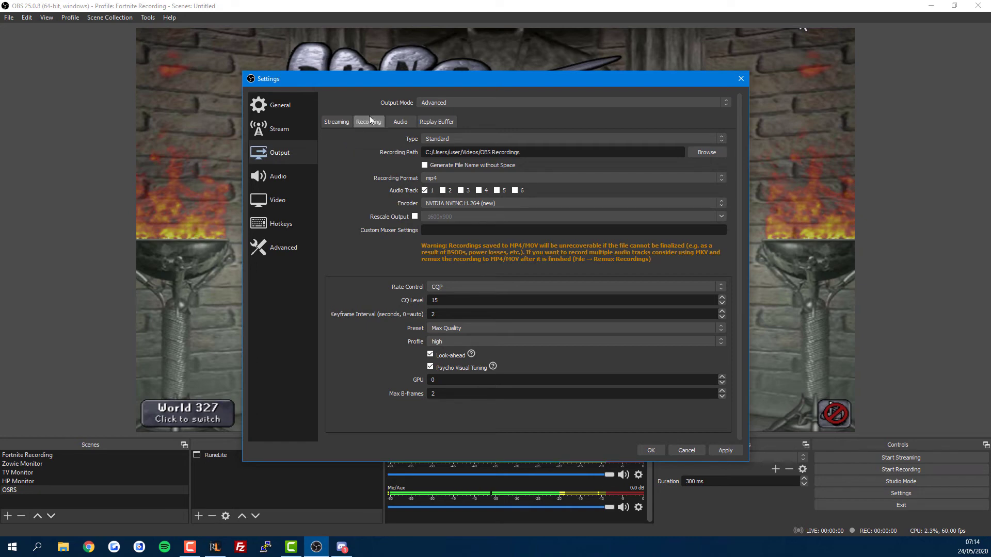
mouse_move(371, 130)
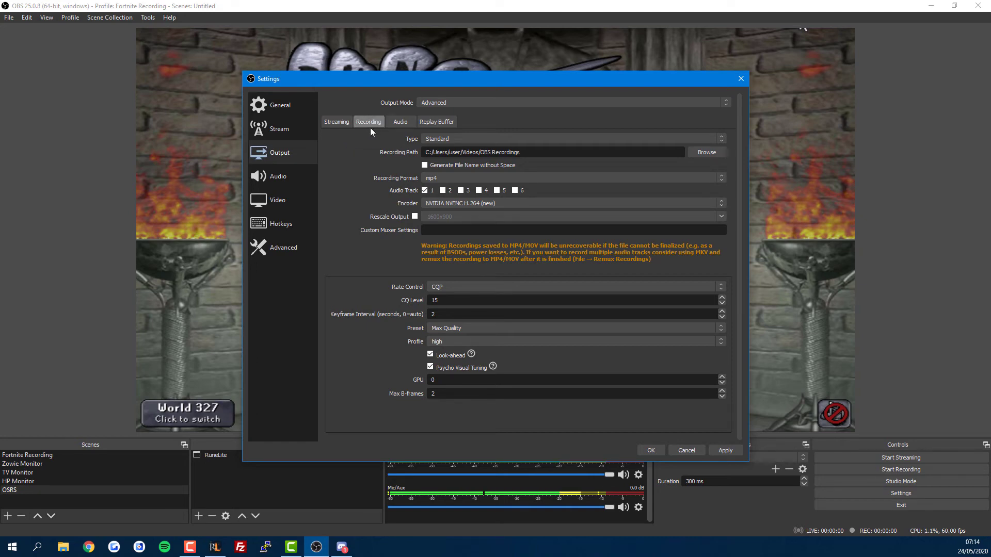
mouse_move(363, 232)
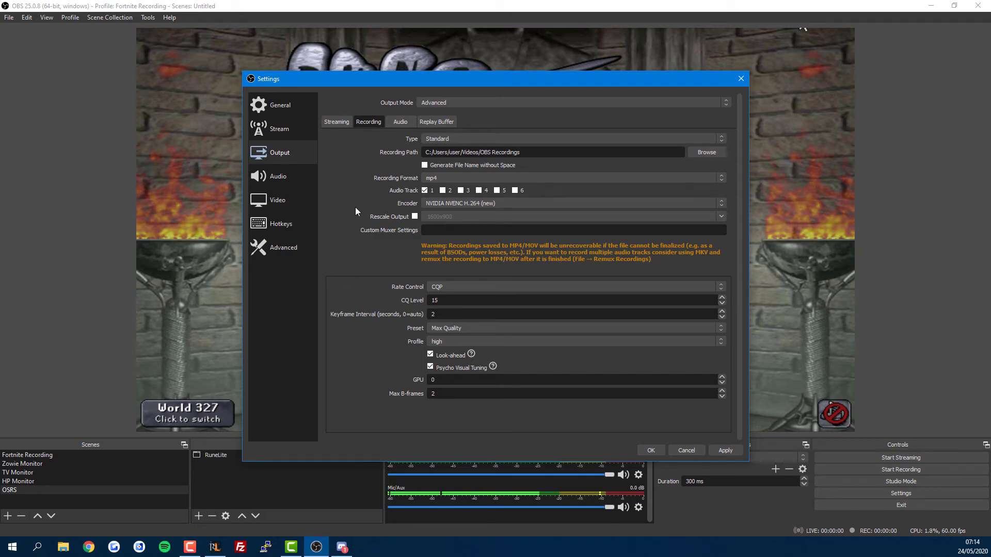
- Show the Audio page: 44.1 kHz stereo, Realtek speakers and microphone
left_click(278, 176)
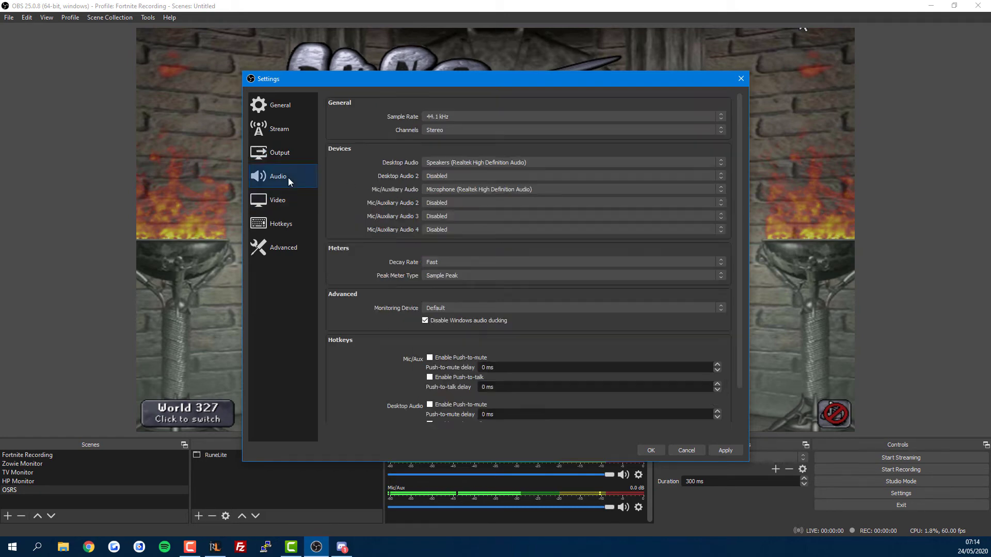
mouse_move(313, 169)
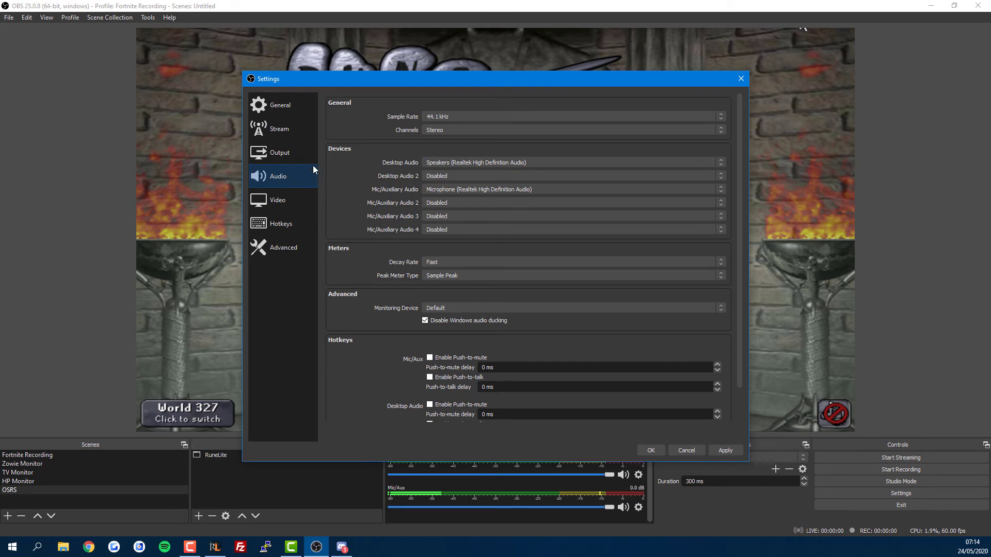
mouse_move(416, 166)
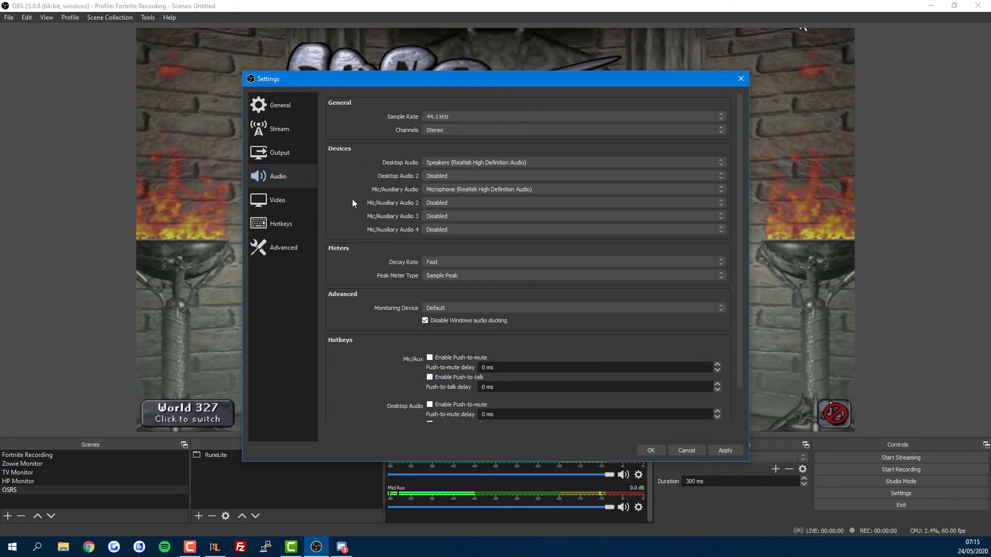
- On the Video page, keep the base canvas resolution at 1920x1080
left_click(277, 200)
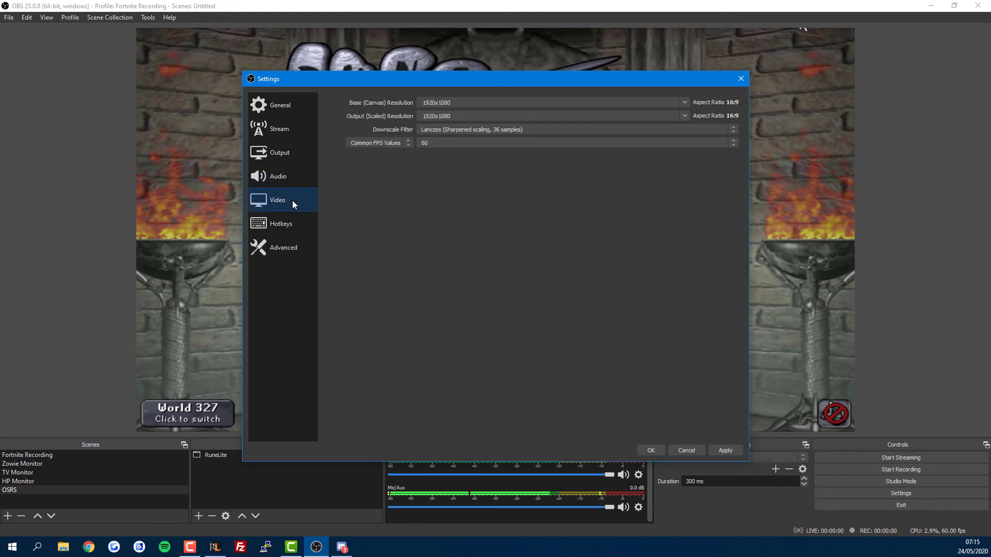
mouse_move(461, 96)
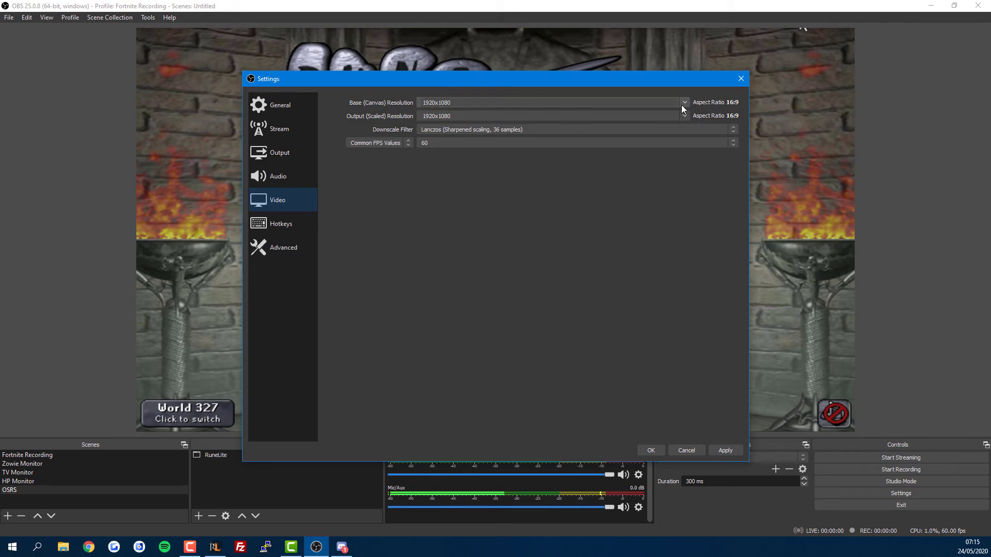
left_click(683, 116)
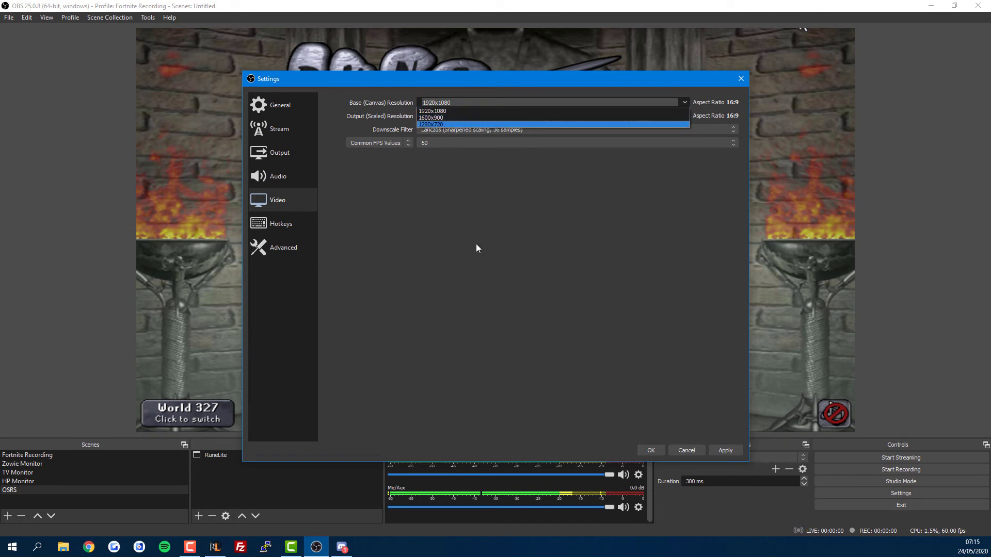
left_click(432, 110)
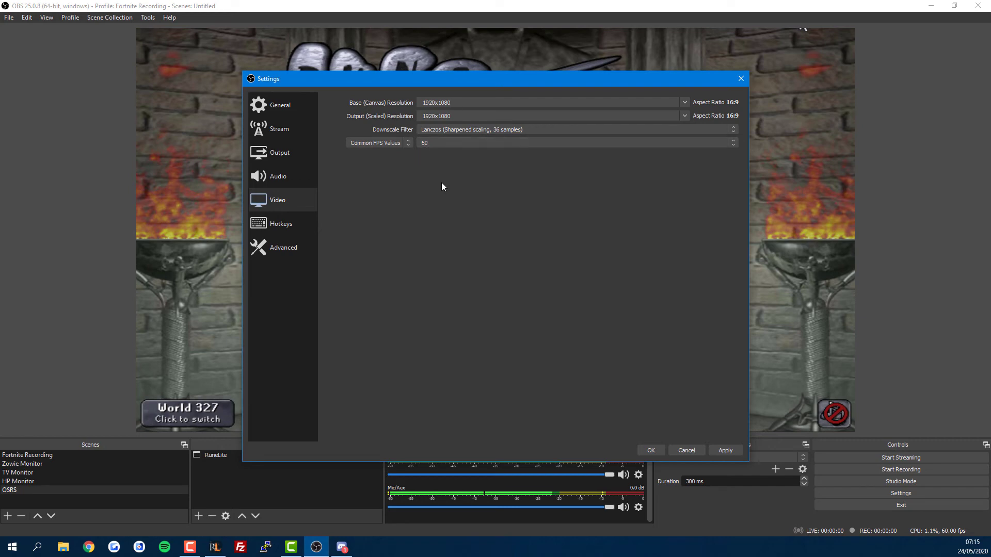
- Open the Advanced settings page and scroll through its options
left_click(283, 247)
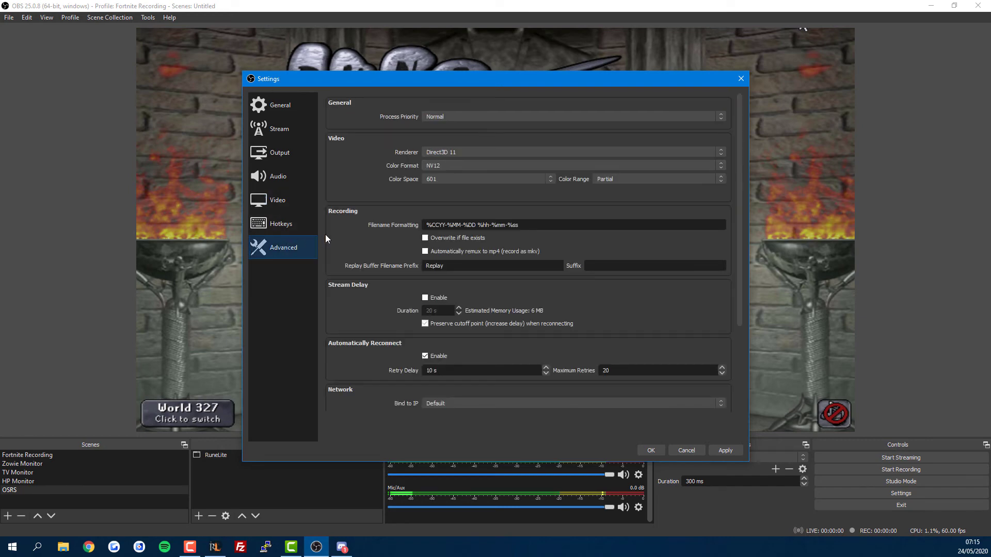
mouse_move(357, 197)
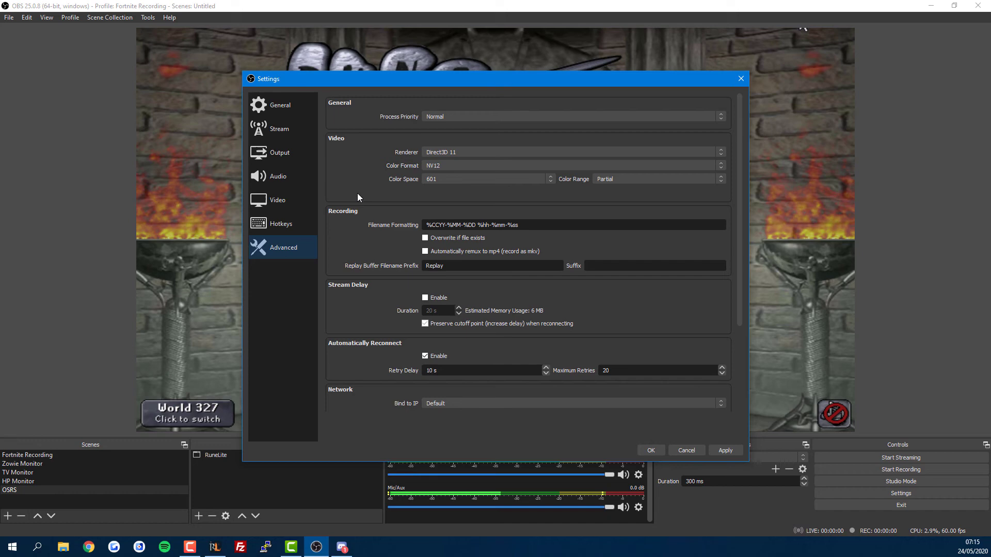
scroll("down", 3)
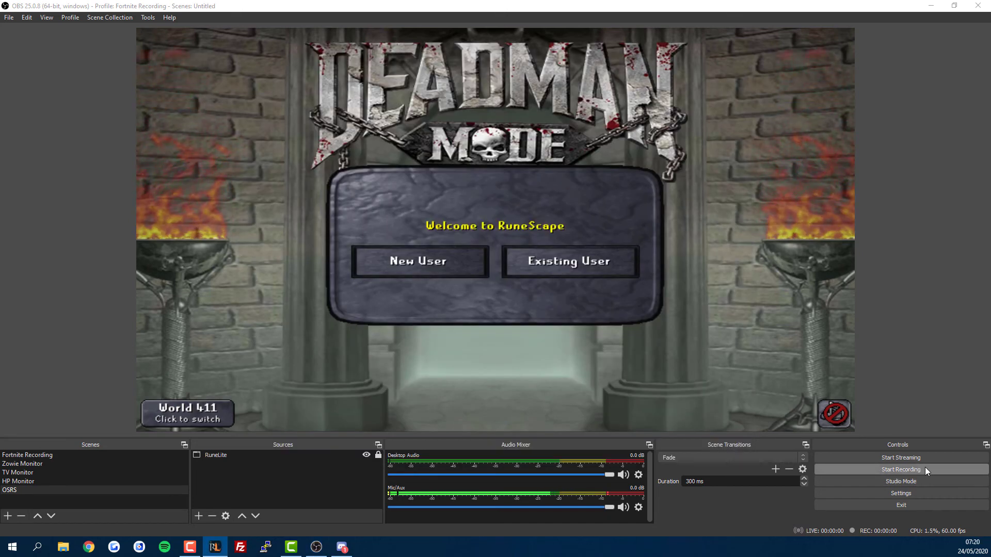
- Record about 18 seconds of the OSRS scene, then open the OBS Recordings folder
left_click(900, 469)
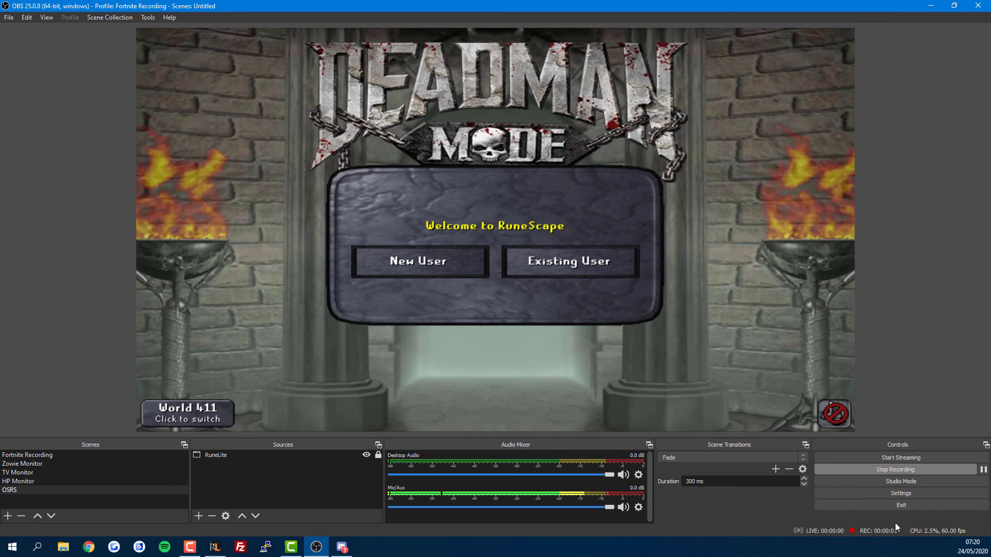
mouse_move(768, 537)
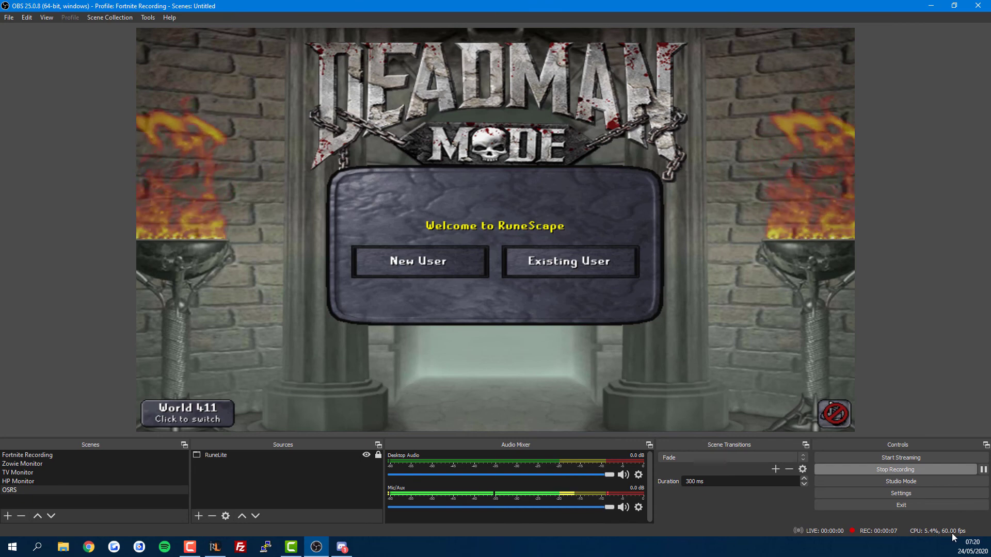
mouse_move(900, 505)
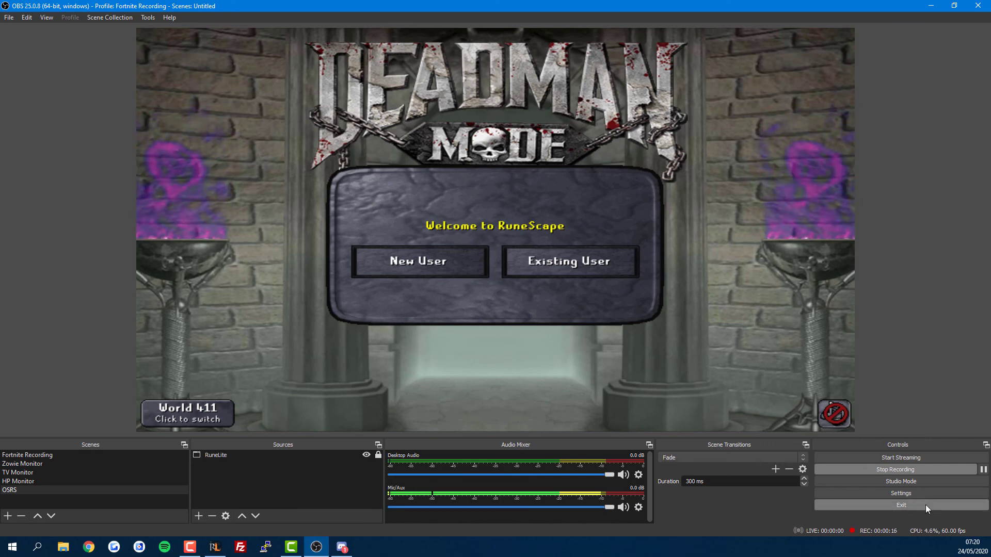
mouse_move(905, 473)
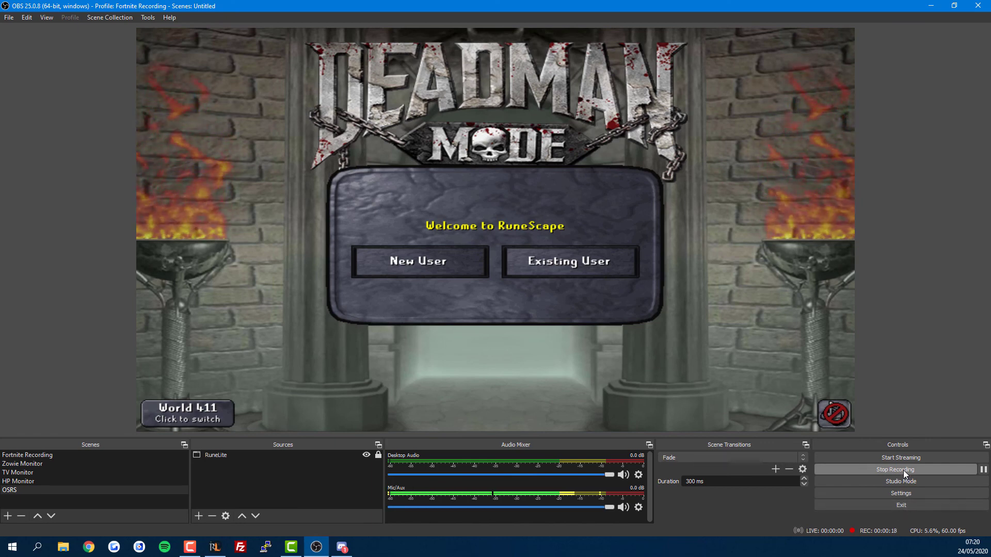
right_click(62, 546)
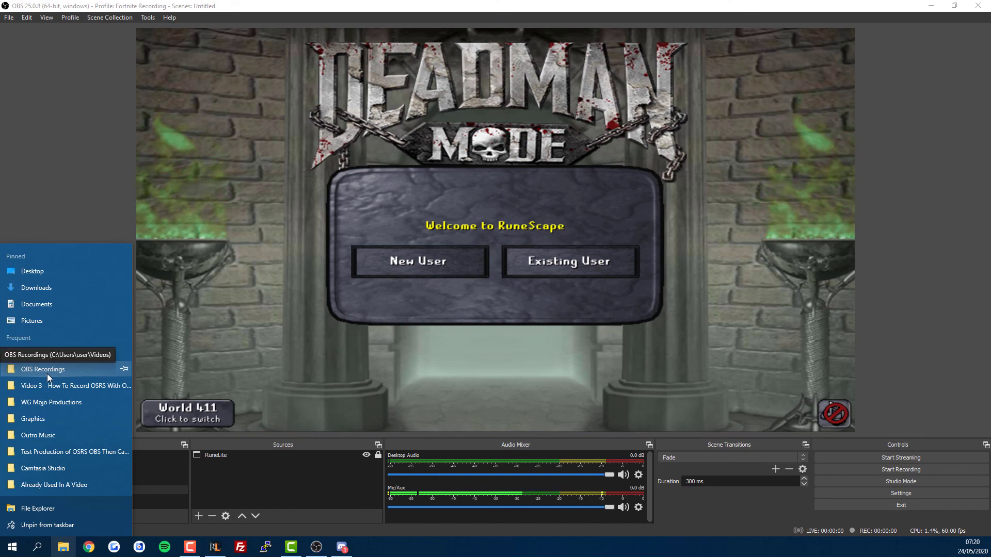
left_click(43, 369)
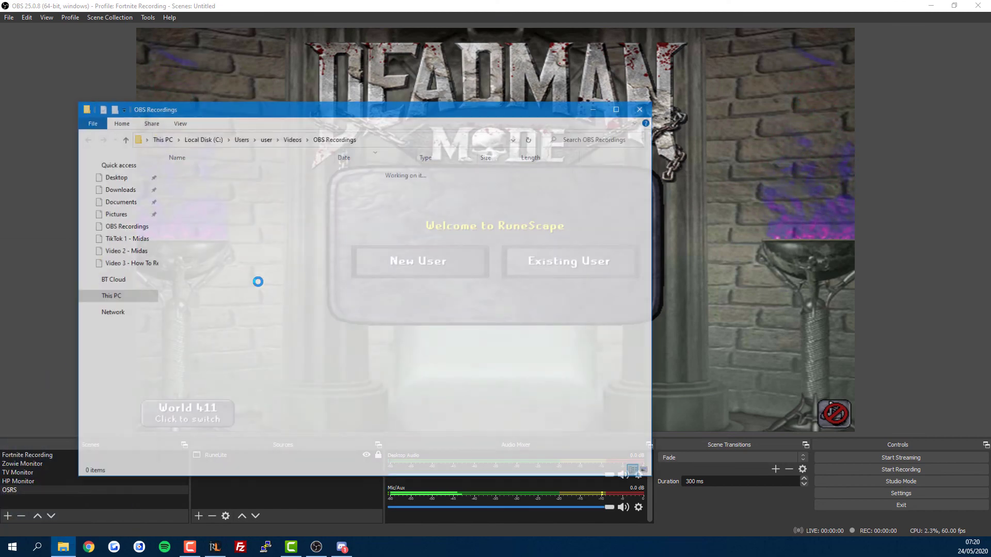